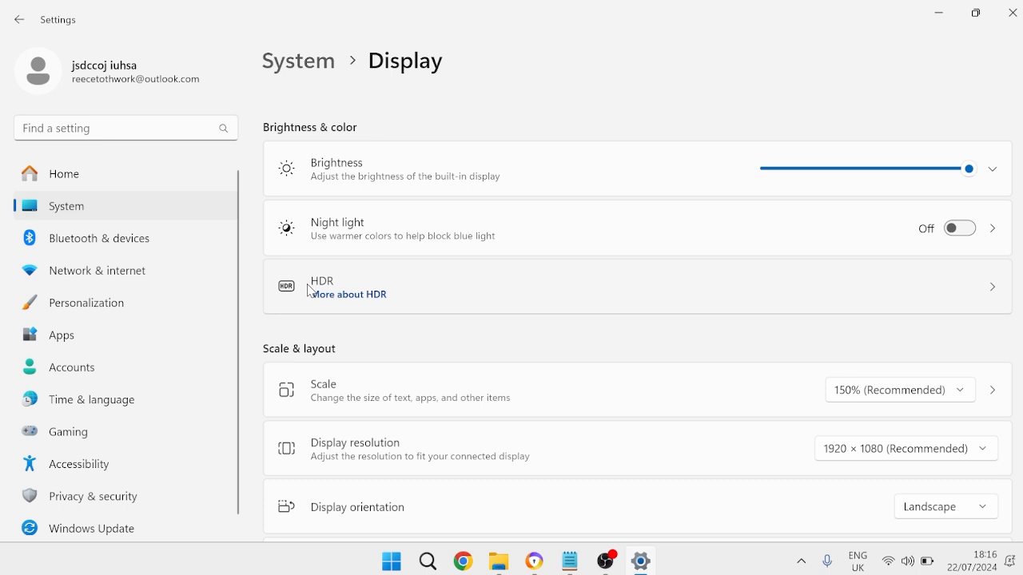
Keep the display scale at the recommended 150% setting
{"action": "scroll", "scroll_direction": "down", "scroll_amount": 3}
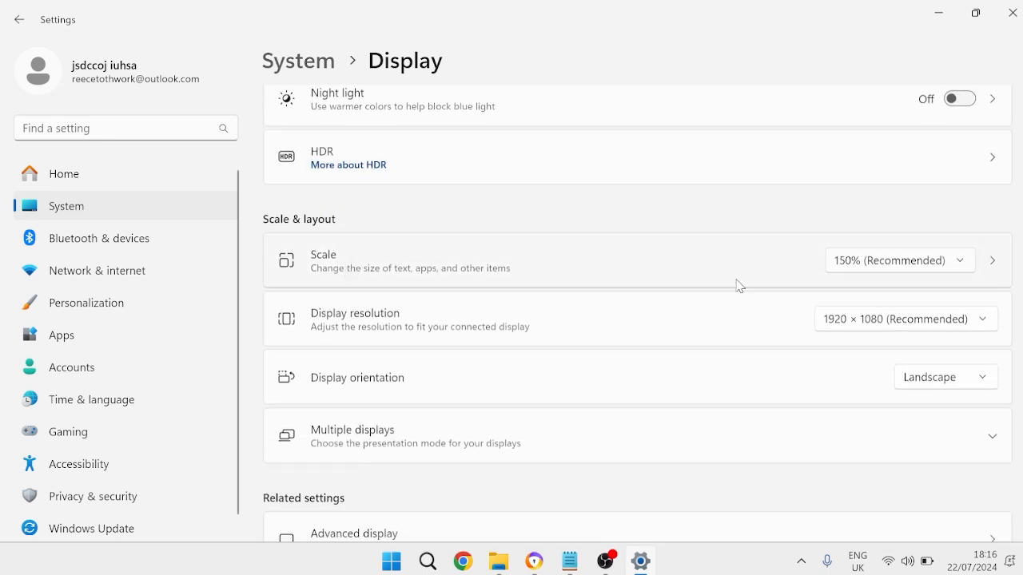
{"action": "left_click", "coordinate": [898, 259]}
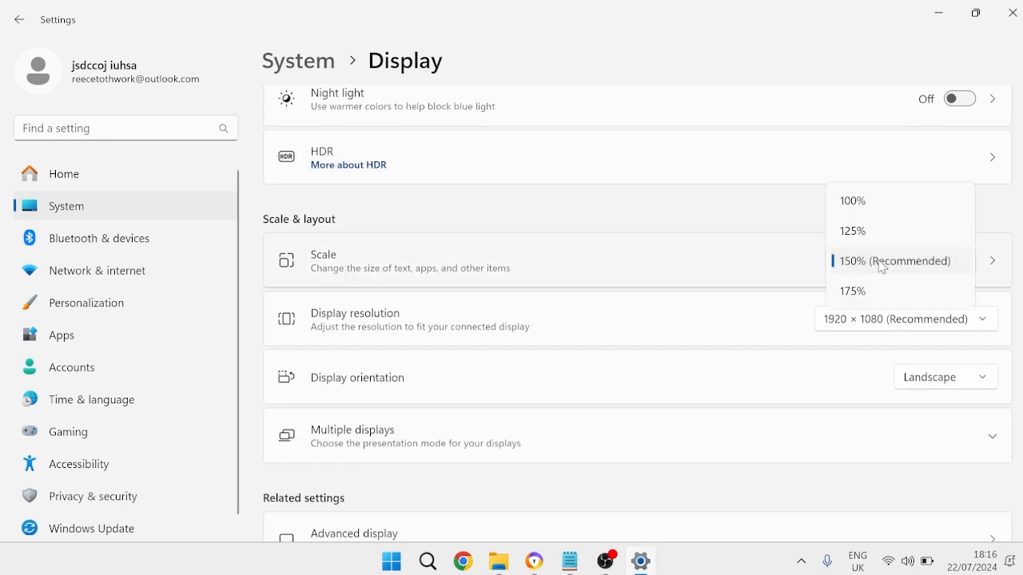
{"action": "mouse_move", "coordinate": [857, 282]}
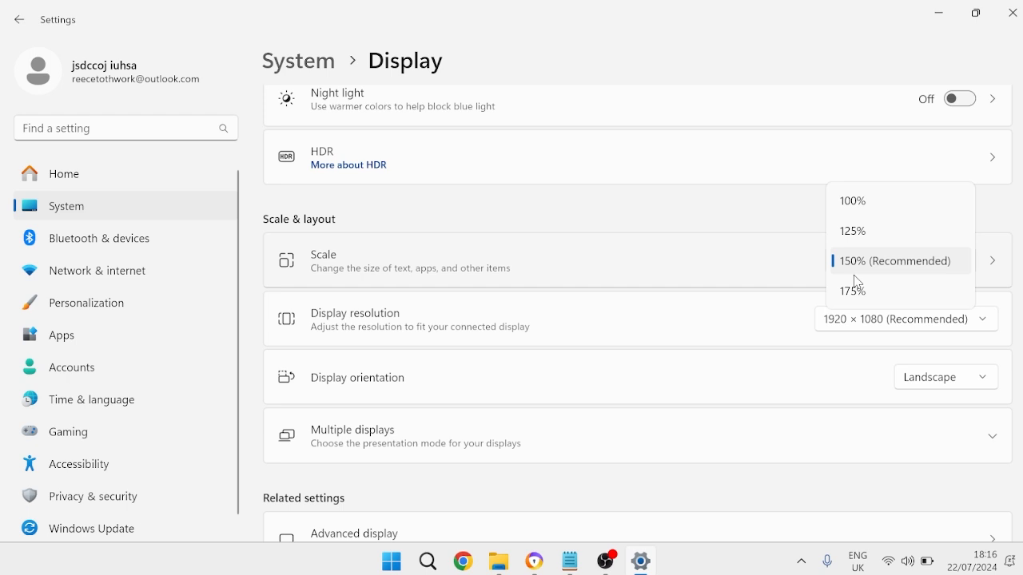
{"action": "mouse_move", "coordinate": [889, 268]}
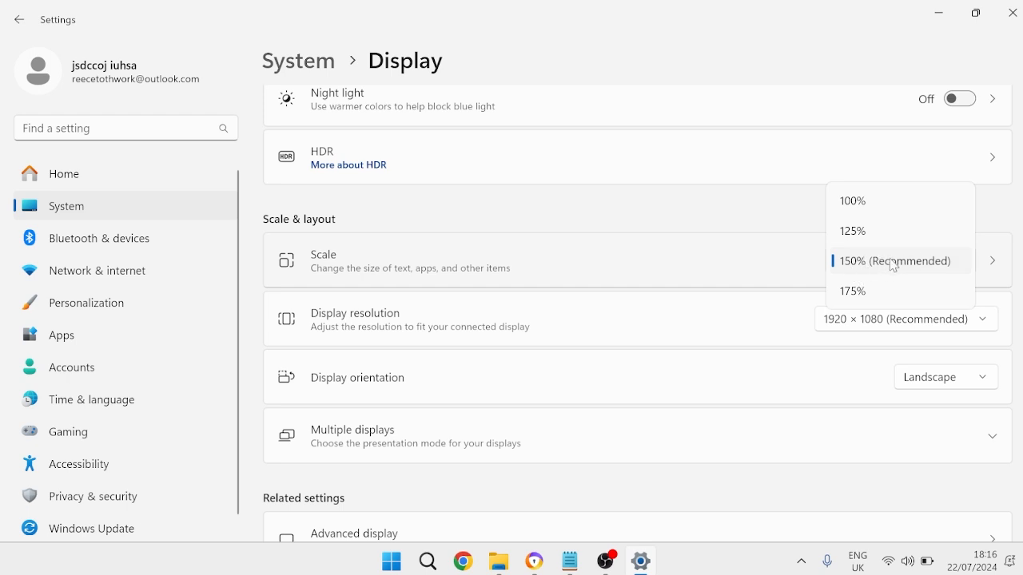
{"action": "mouse_move", "coordinate": [942, 271]}
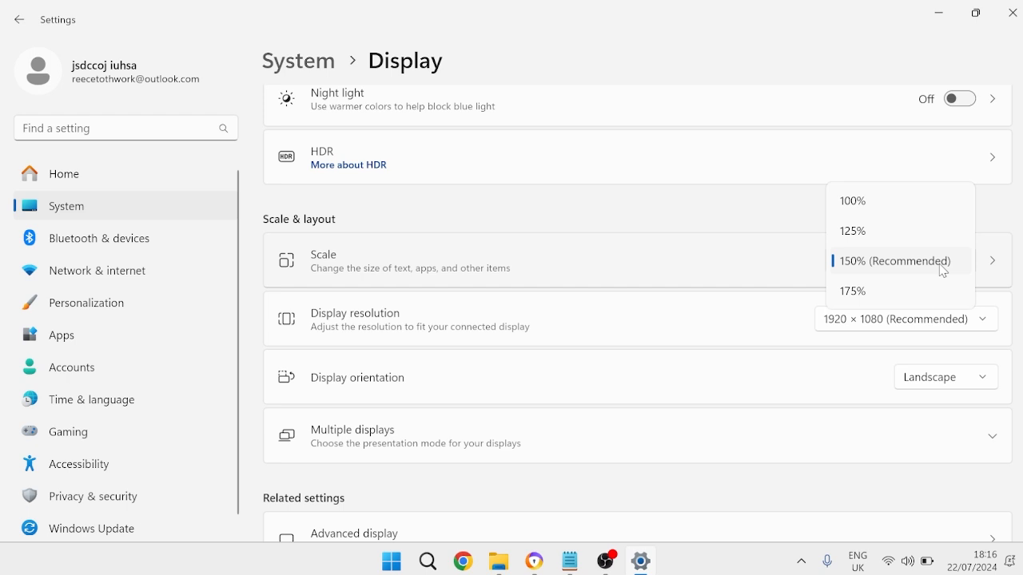
{"action": "left_click", "coordinate": [894, 260]}
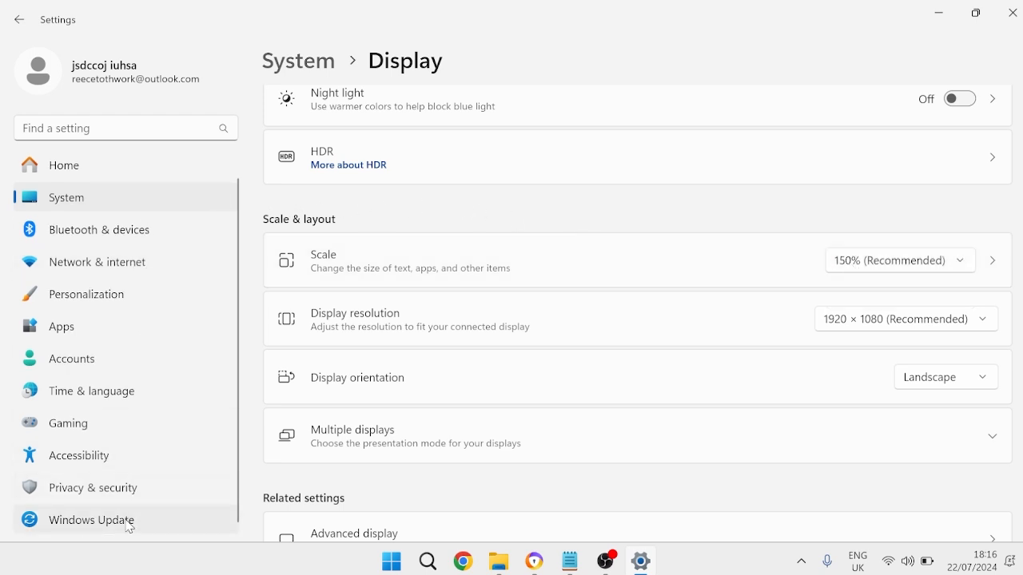
Check for new updates on the Windows Update page
{"action": "left_click", "coordinate": [91, 520]}
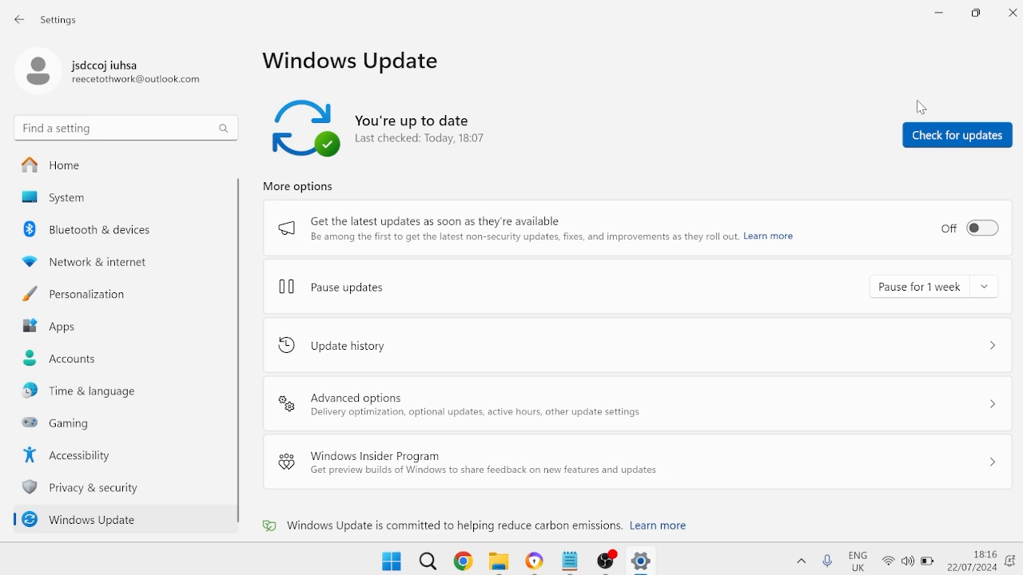
{"action": "left_click", "coordinate": [956, 135]}
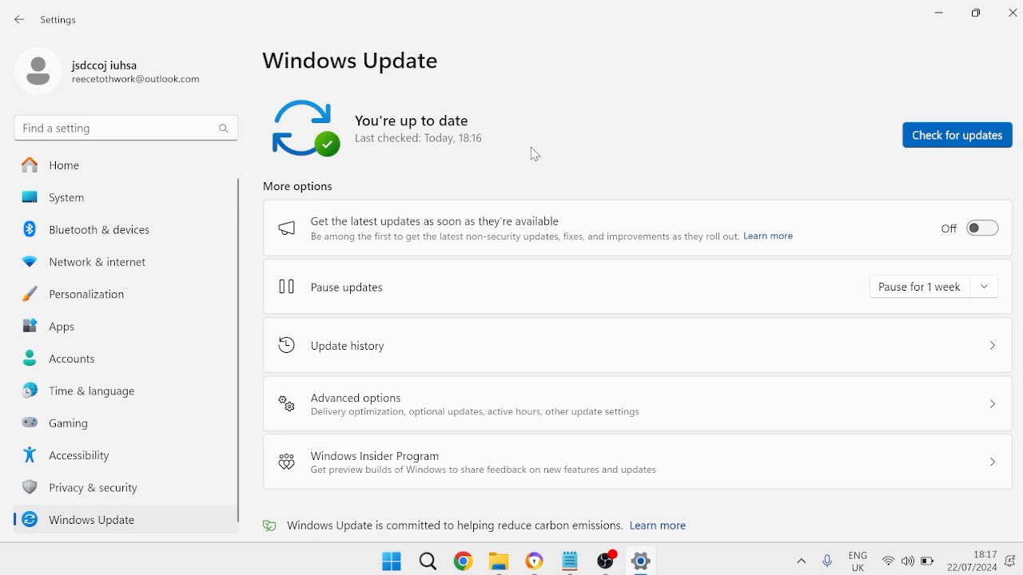
{"action": "mouse_move", "coordinate": [1013, 13]}
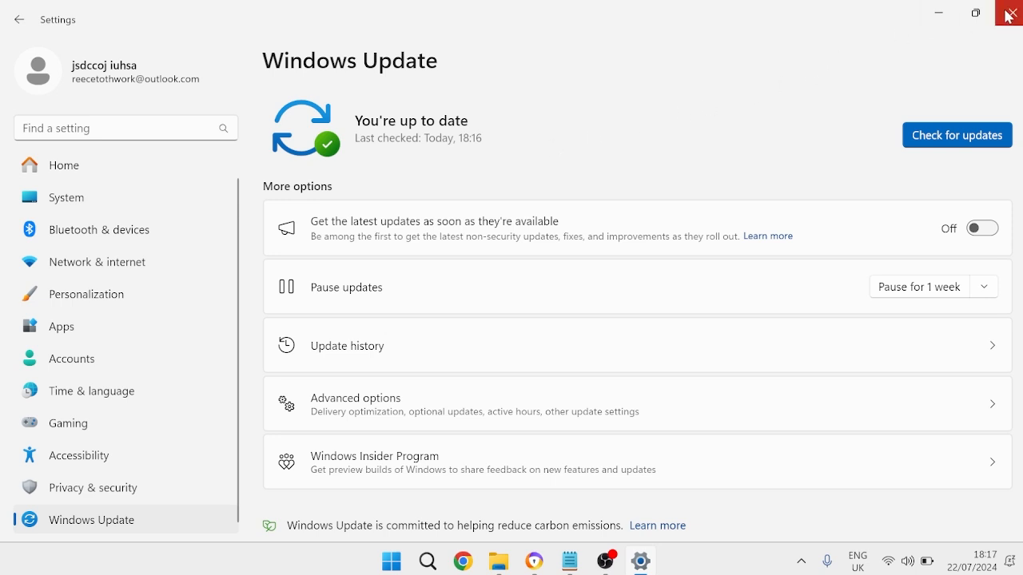
Launch Task Manager and bring up the actions for the Windows Explorer process
{"action": "left_click", "coordinate": [1010, 14]}
{"action": "type", "text": "task manager"}
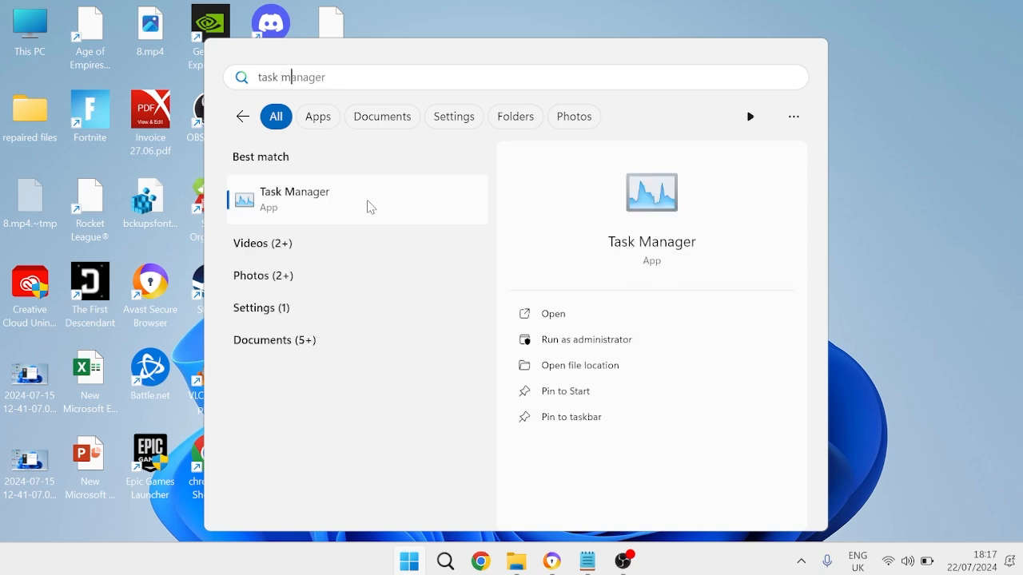
{"action": "left_click", "coordinate": [553, 313]}
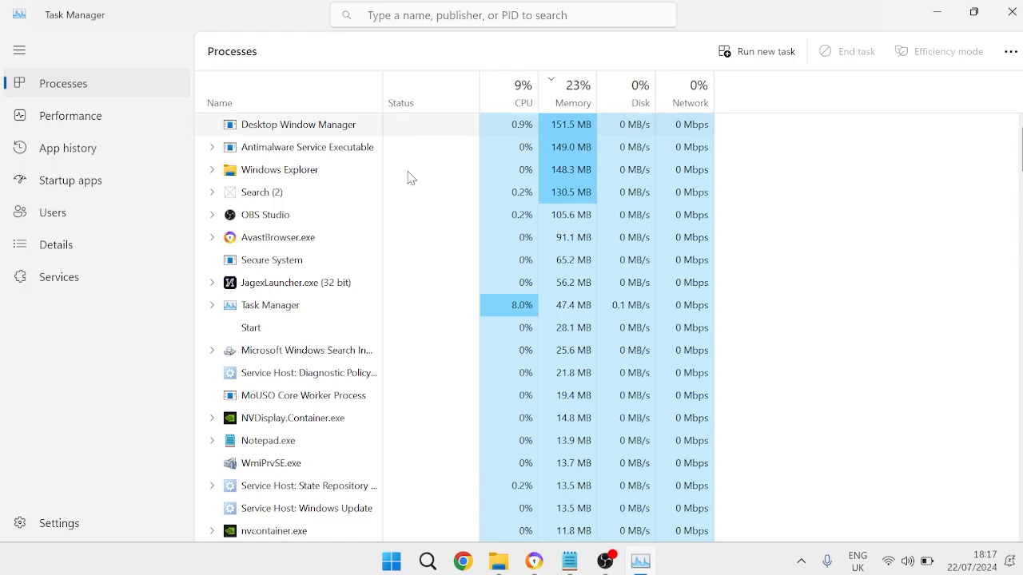
{"action": "left_click", "coordinate": [280, 170]}
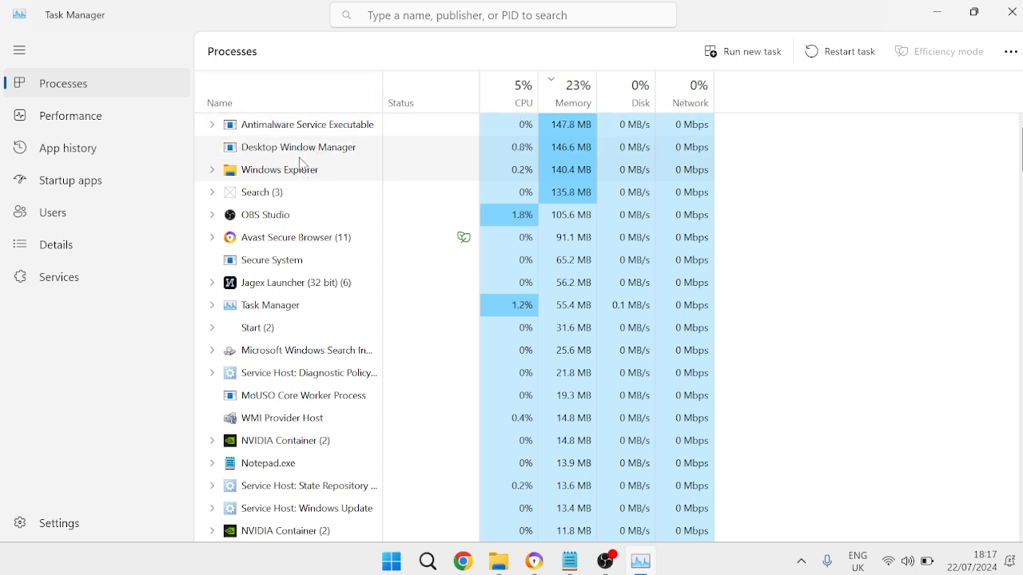
{"action": "right_click", "coordinate": [278, 170]}
{"action": "type", "text": "cmd"}
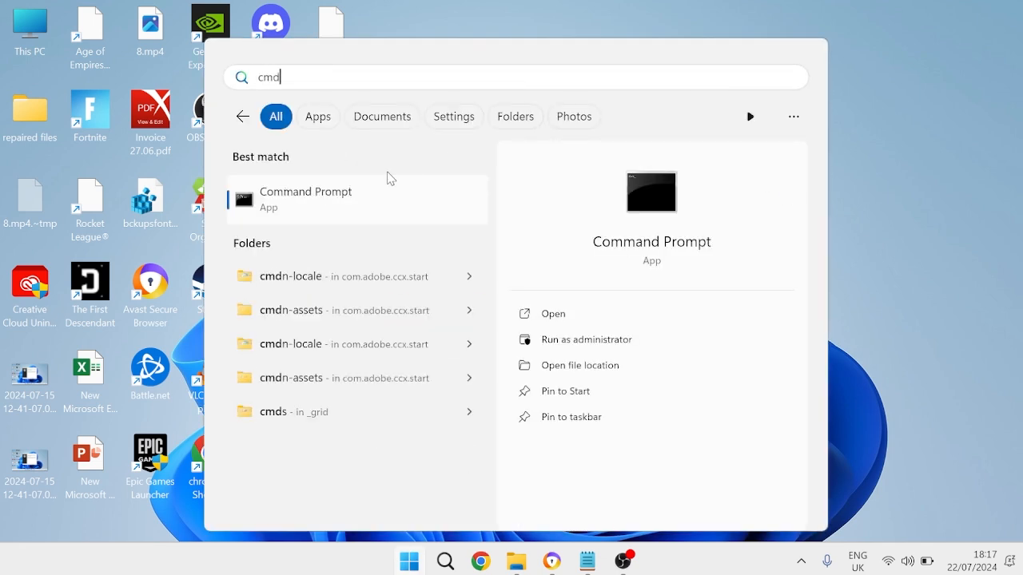
Run sfc /scannow in an elevated Command Prompt, then close it
{"action": "right_click", "coordinate": [306, 198]}
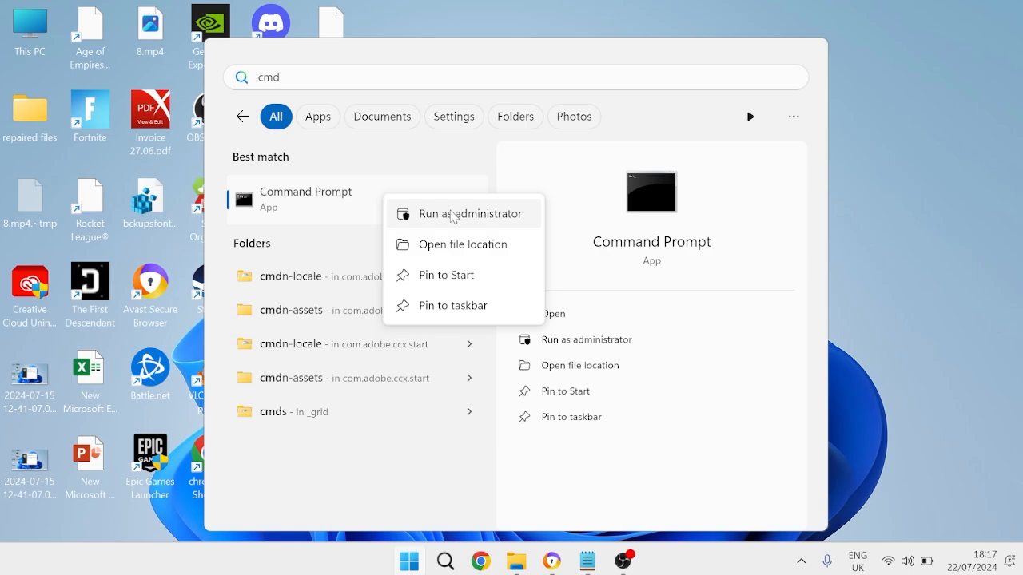
{"action": "left_click", "coordinate": [469, 214]}
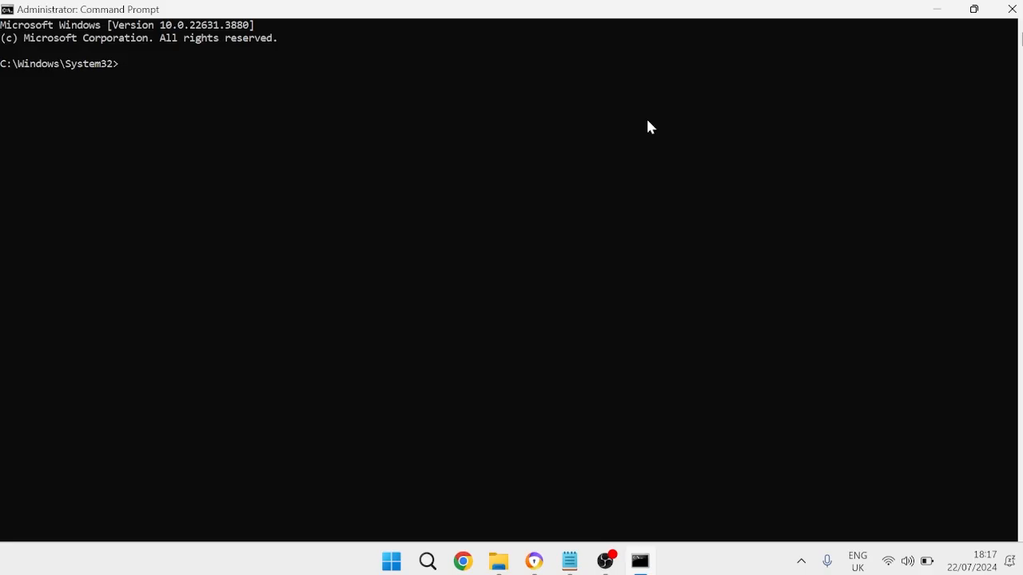
{"action": "type", "text": "sfc"}
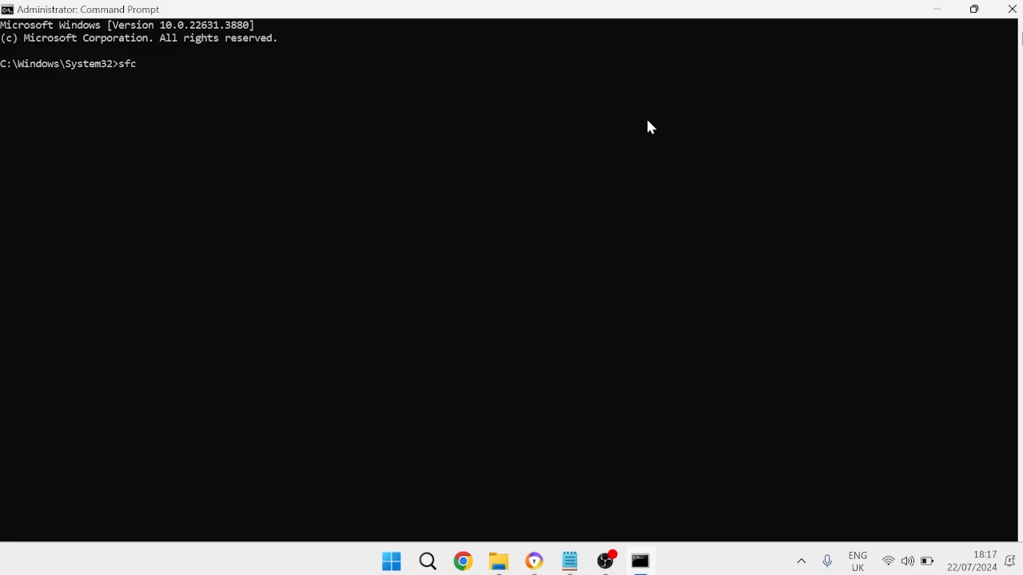
{"action": "type", "text": "/scannow"}
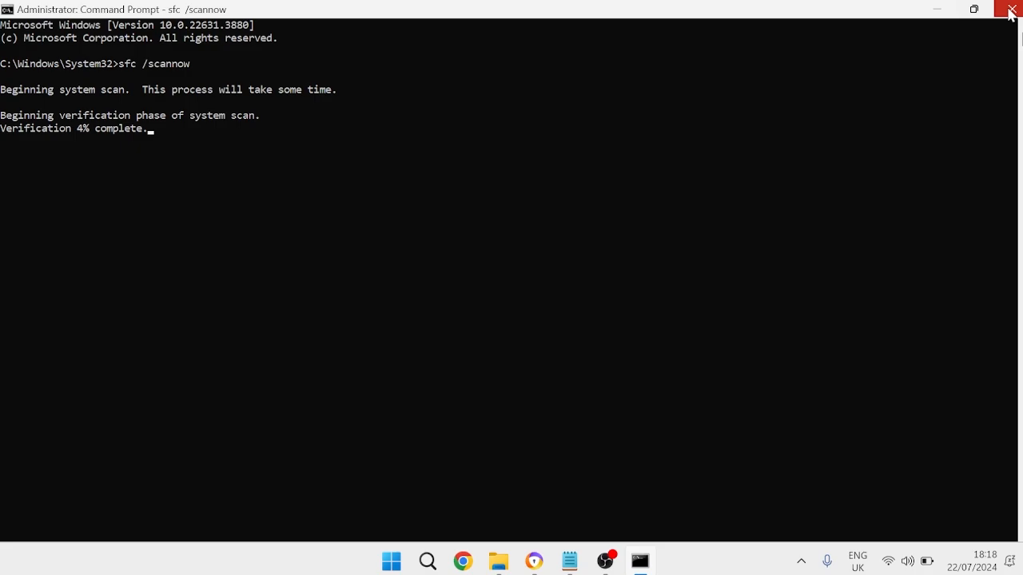
{"action": "left_click", "coordinate": [1010, 10]}
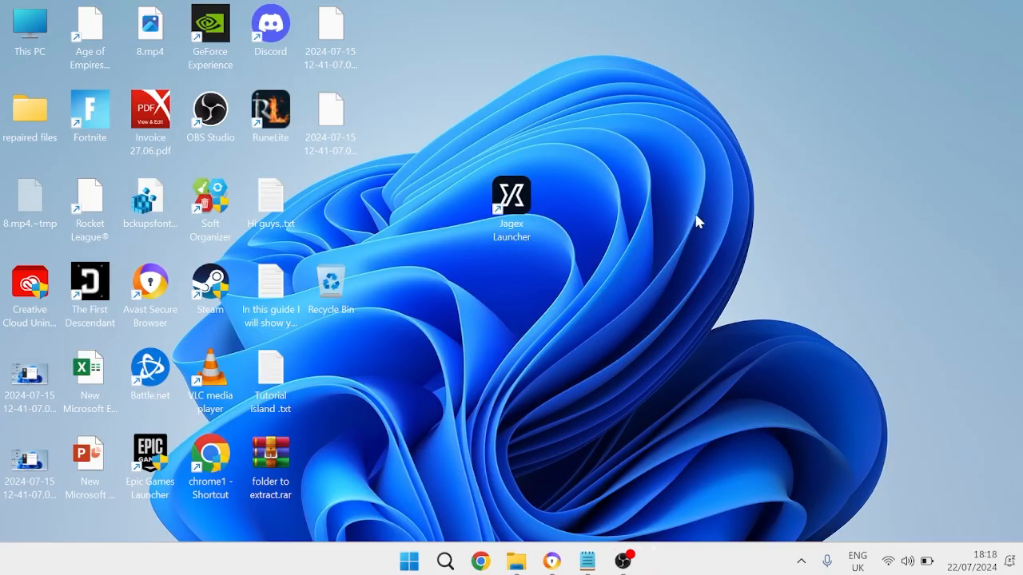
Set File Explorer to start at This PC in File Explorer Options and apply it
{"action": "left_click", "coordinate": [410, 559]}
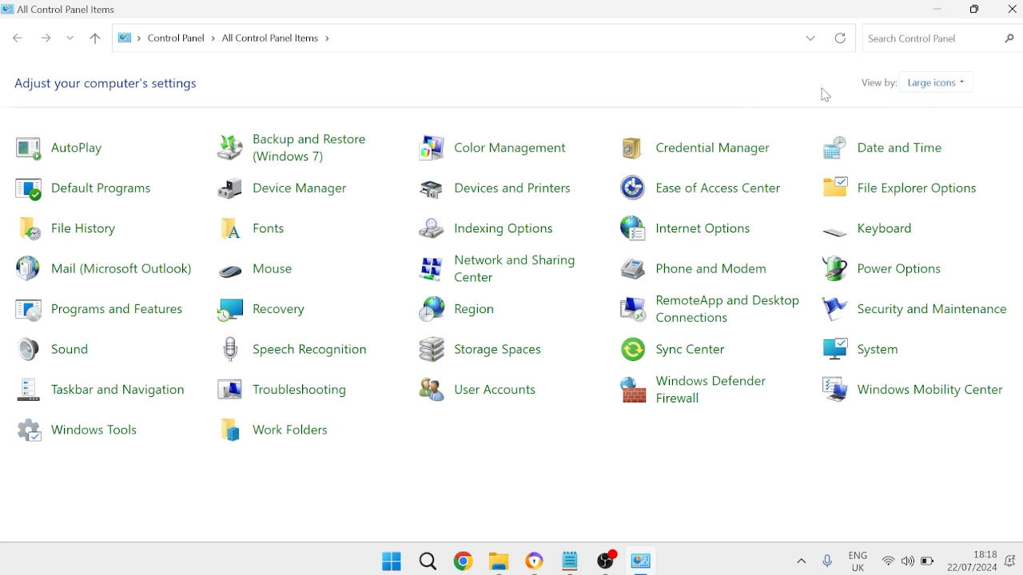
{"action": "mouse_move", "coordinate": [917, 188]}
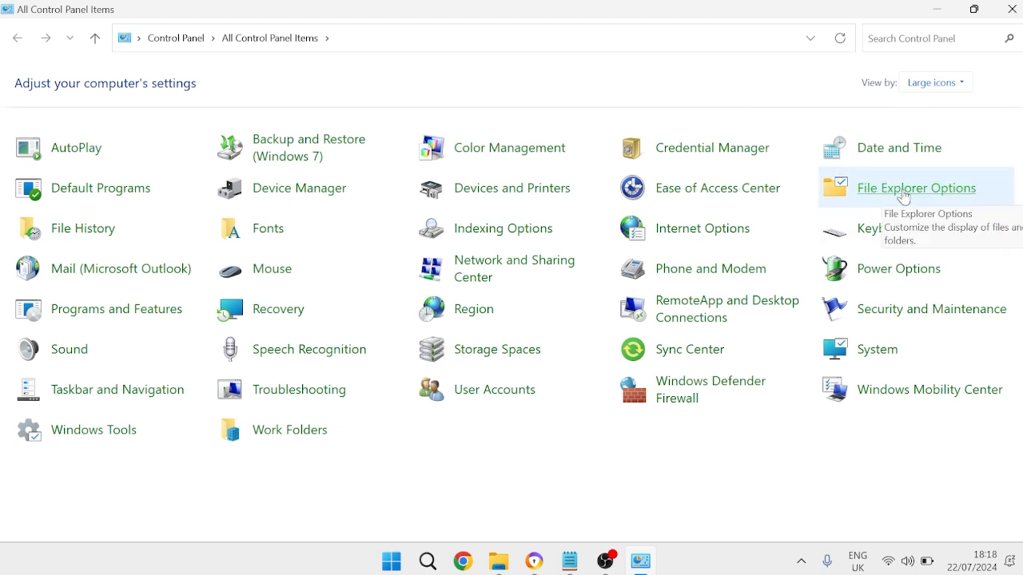
{"action": "left_click", "coordinate": [916, 189]}
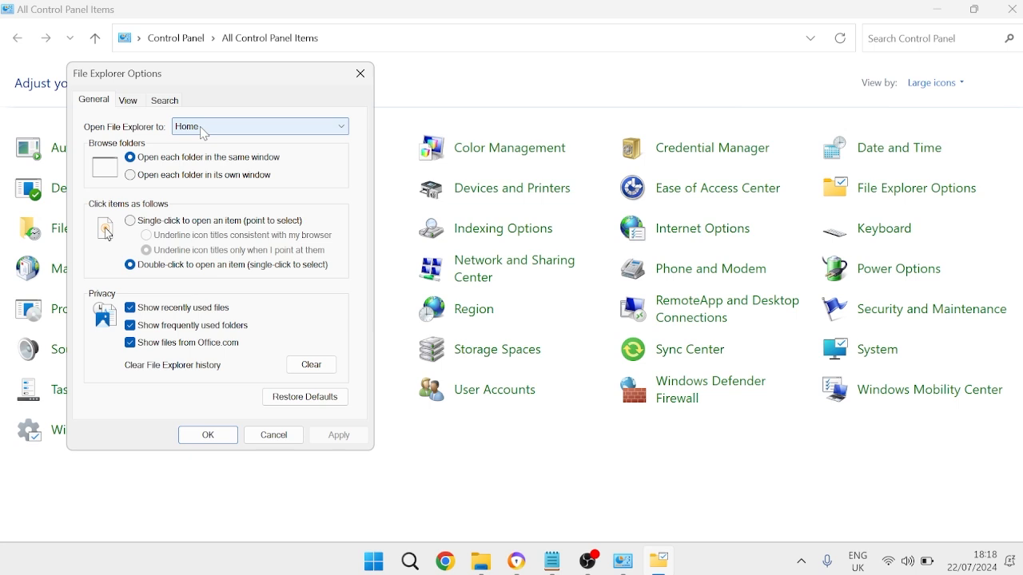
{"action": "left_click", "coordinate": [338, 126]}
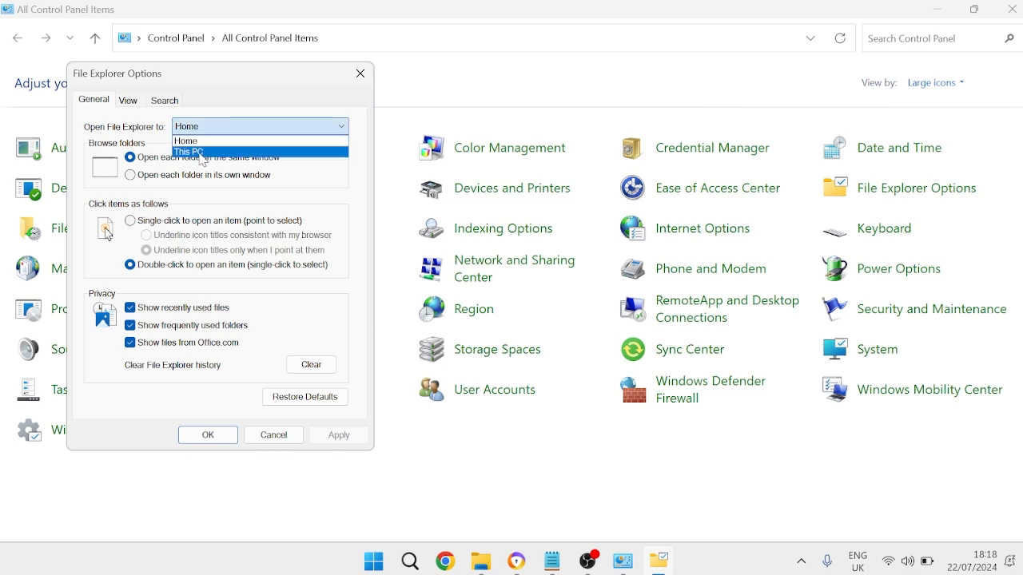
{"action": "left_click", "coordinate": [189, 151]}
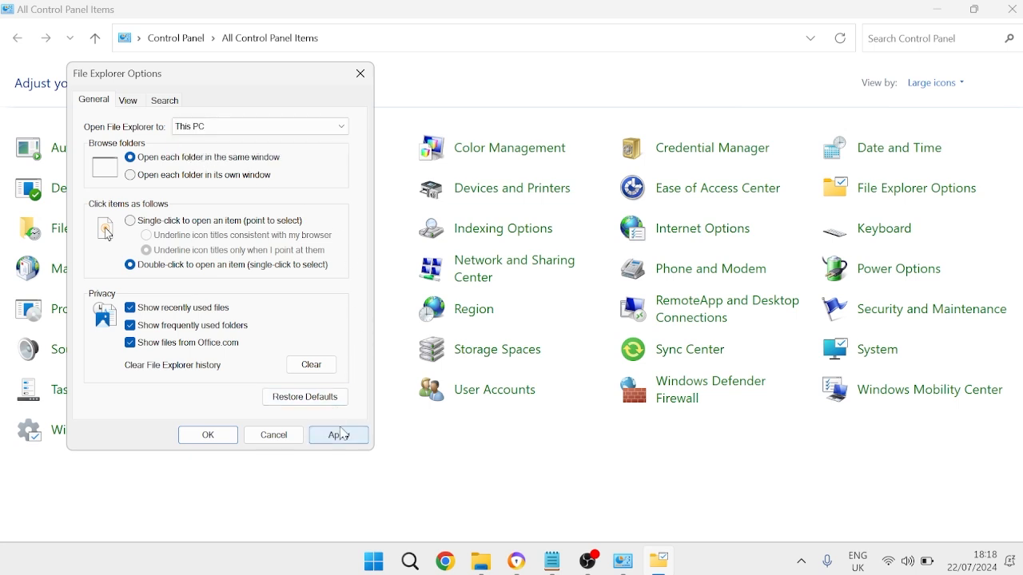
{"action": "left_click", "coordinate": [208, 434]}
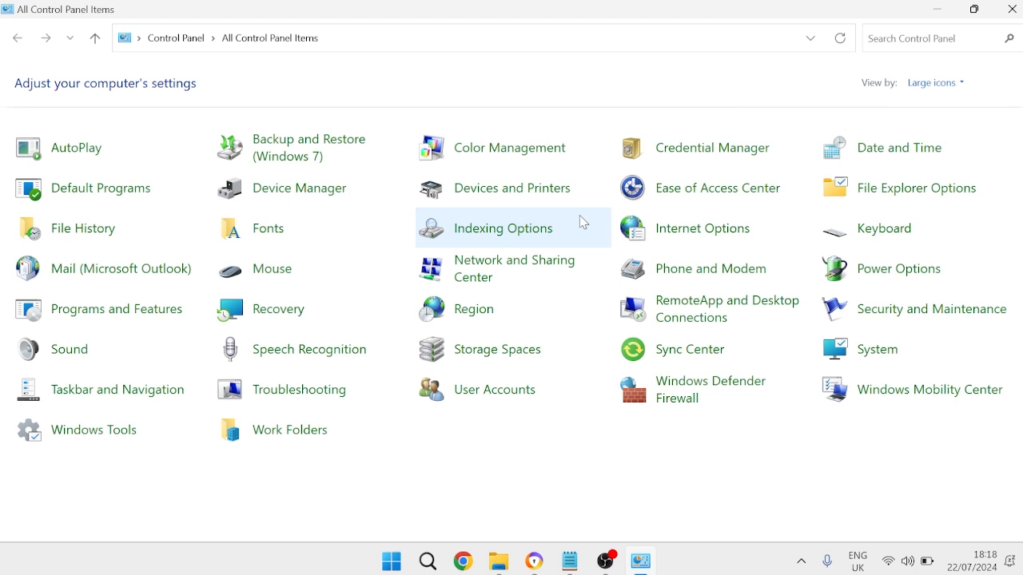
{"action": "mouse_move", "coordinate": [917, 189]}
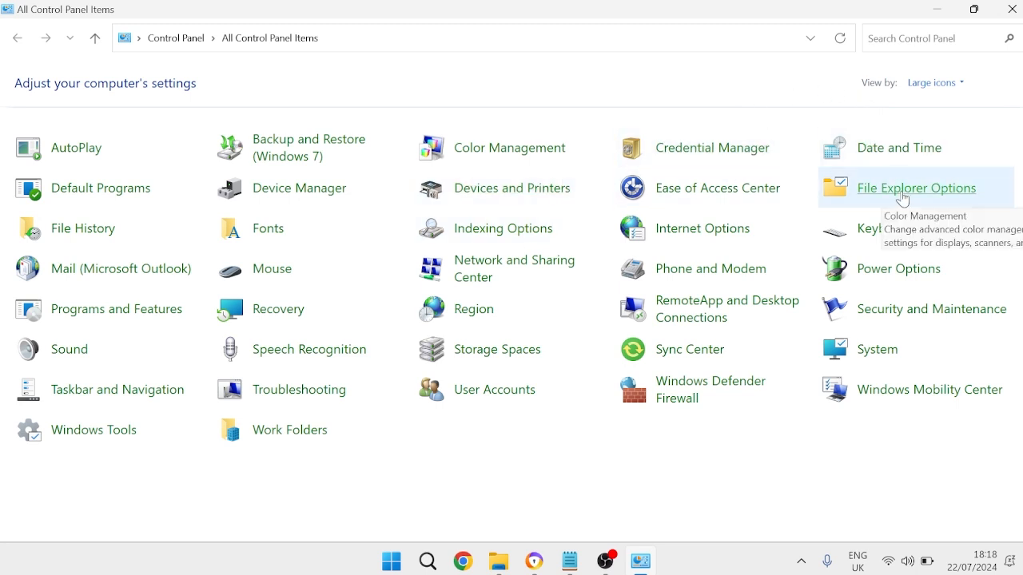
Clear the File Explorer history and confirm with OK
{"action": "left_click", "coordinate": [917, 189]}
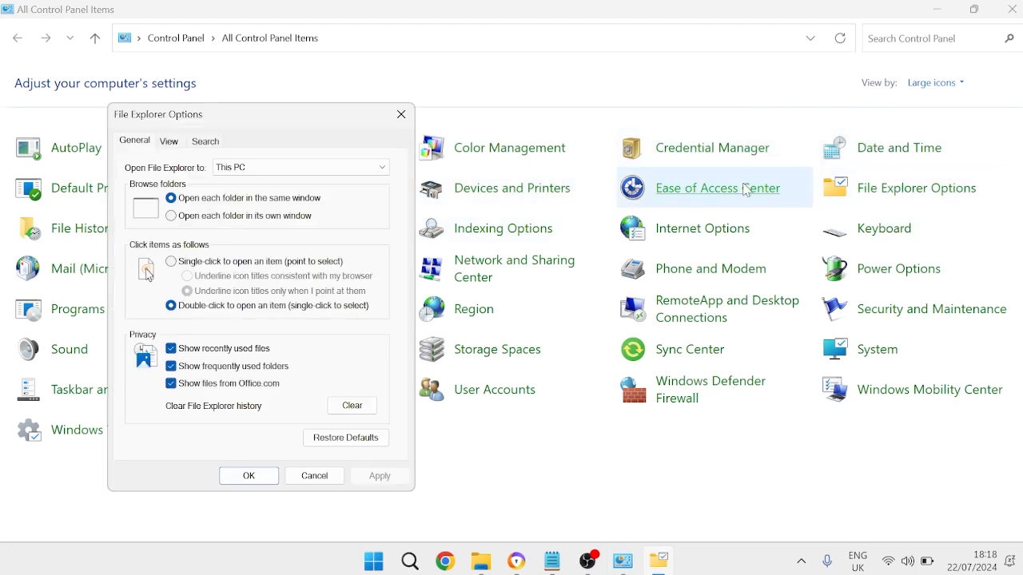
{"action": "mouse_move", "coordinate": [351, 406]}
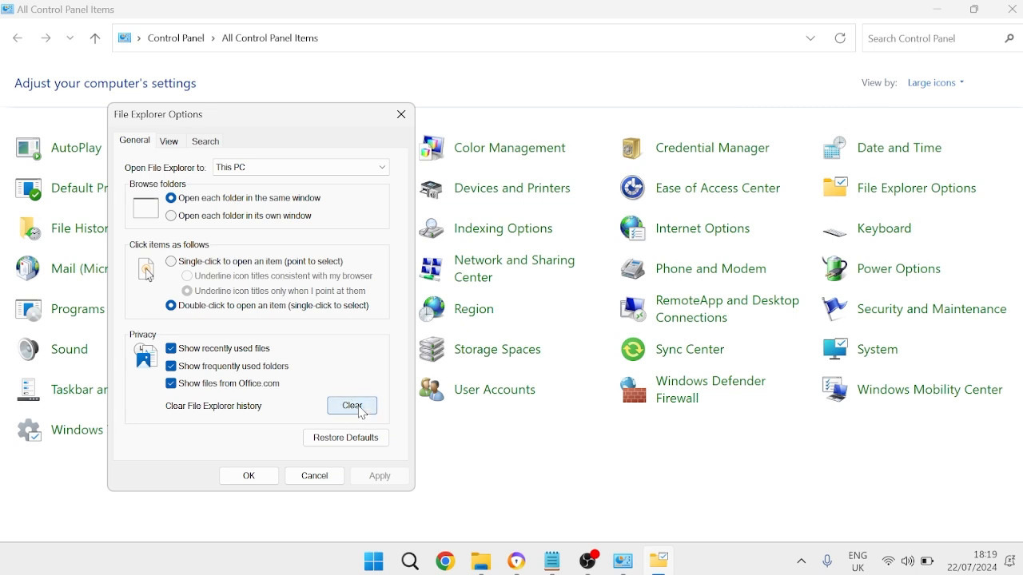
{"action": "mouse_move", "coordinate": [338, 417]}
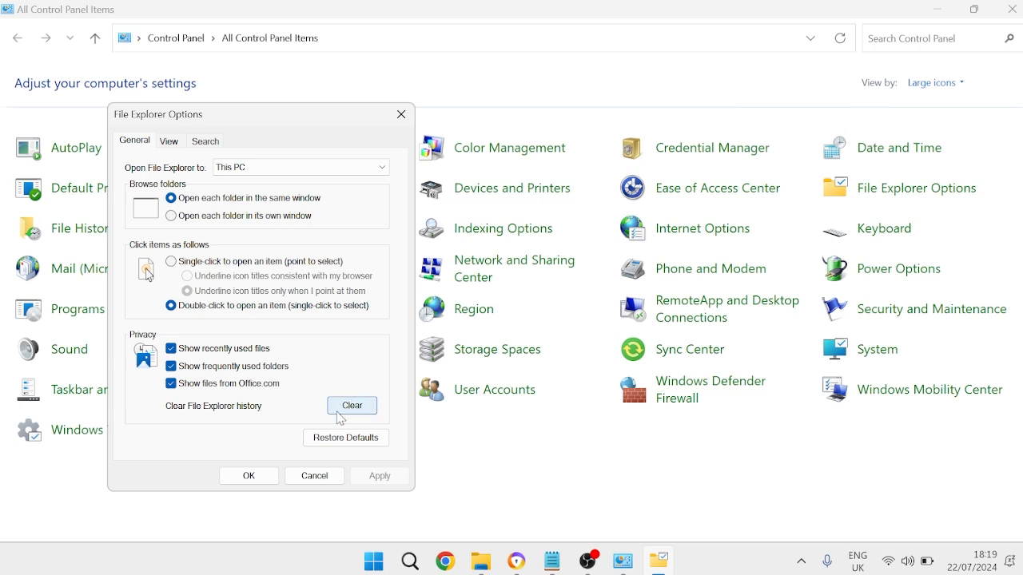
{"action": "mouse_move", "coordinate": [249, 477]}
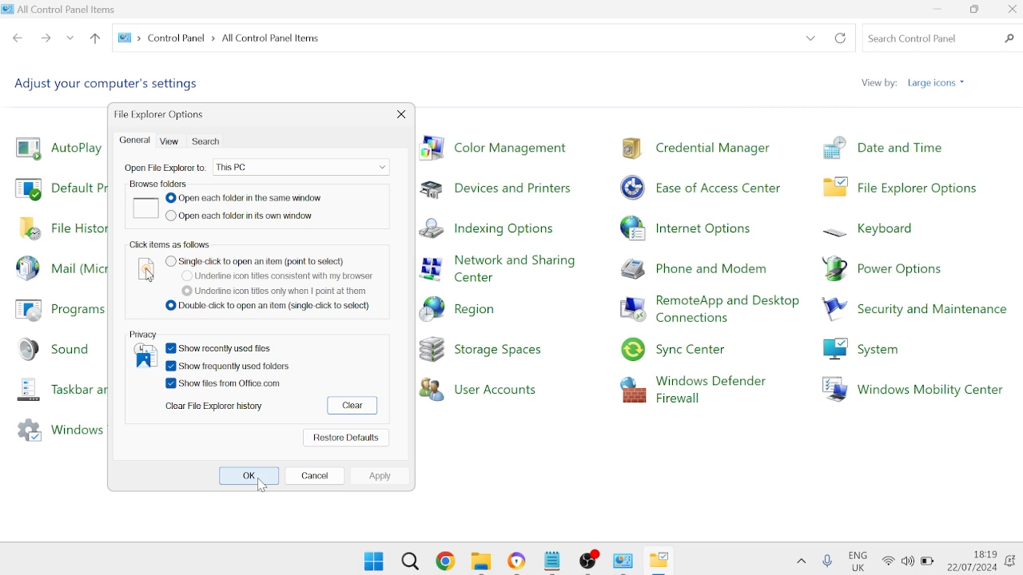
{"action": "left_click", "coordinate": [247, 476]}
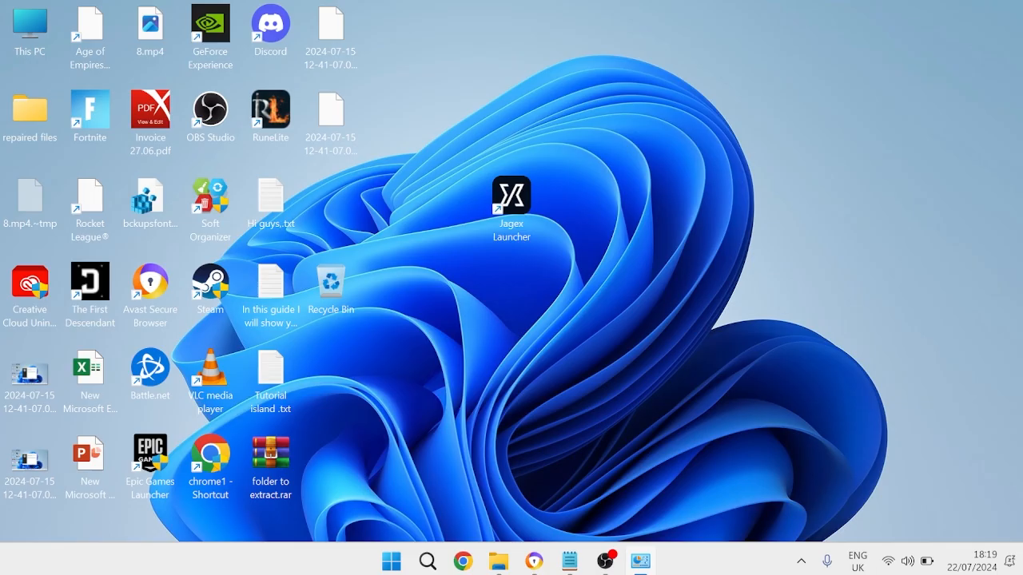
Start Windows PowerShell as administrator from a 'powershell' search
{"action": "type", "text": "pow"}
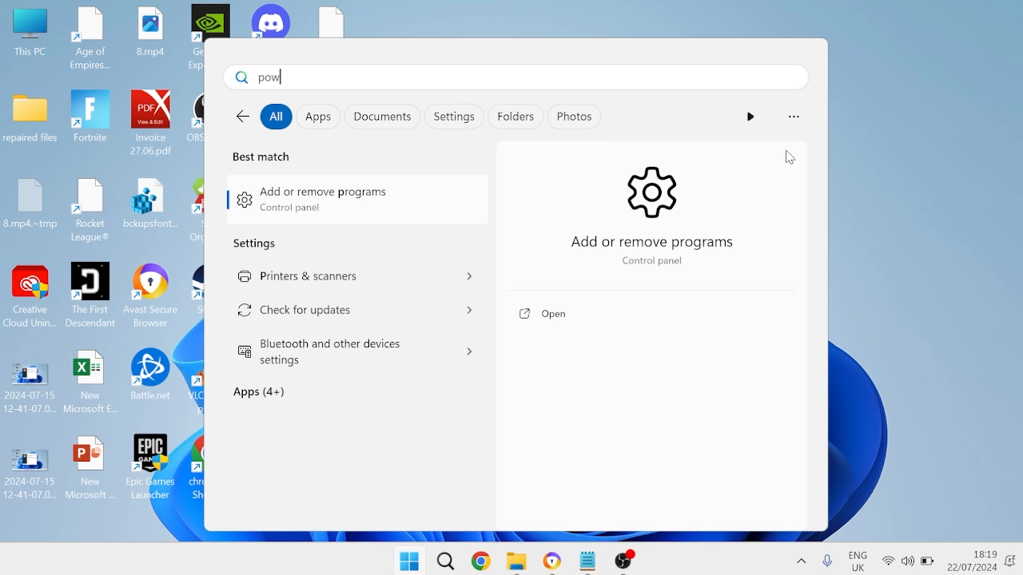
{"action": "type", "text": "ersh"}
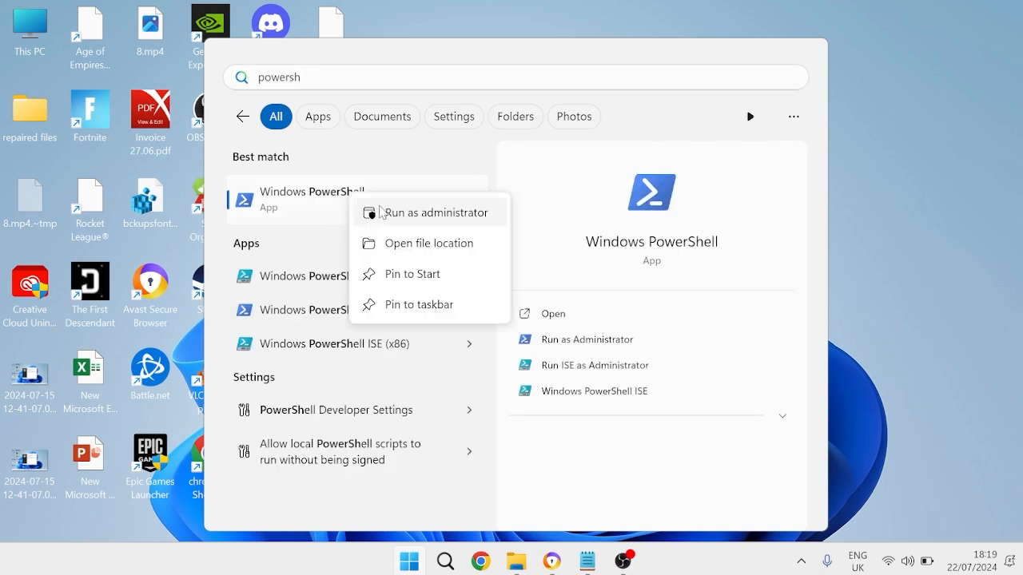
{"action": "left_click", "coordinate": [436, 212]}
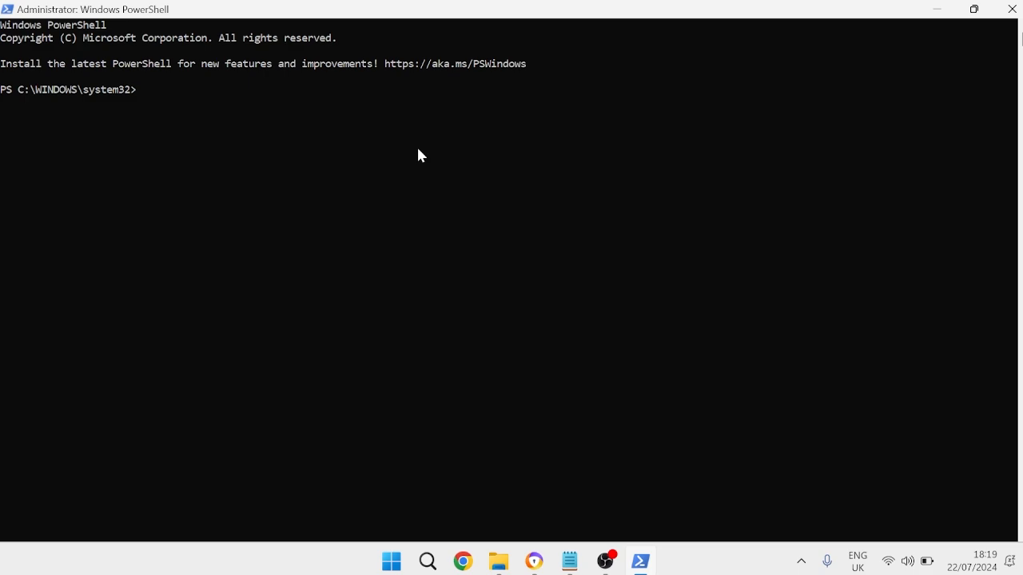
Copy the Repair-WindowsImage command from the Notepad notes
{"action": "left_click", "coordinate": [568, 561]}
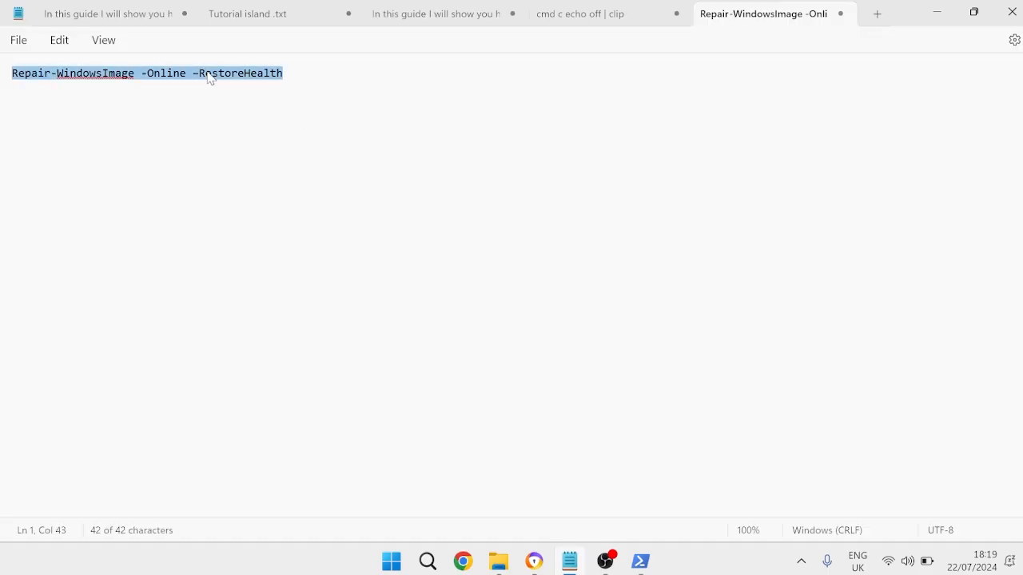
{"action": "right_click", "coordinate": [208, 77]}
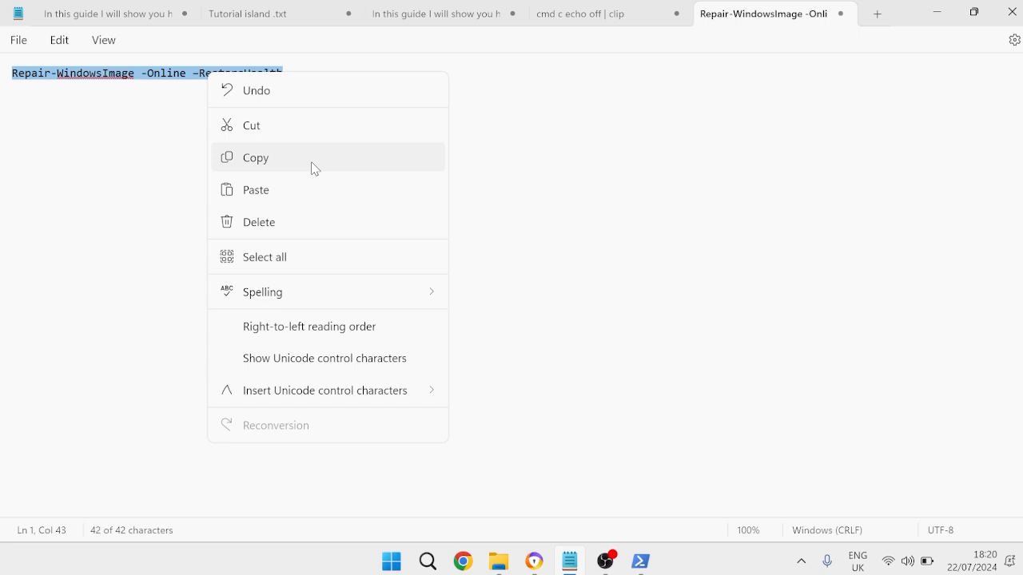
{"action": "left_click", "coordinate": [255, 158]}
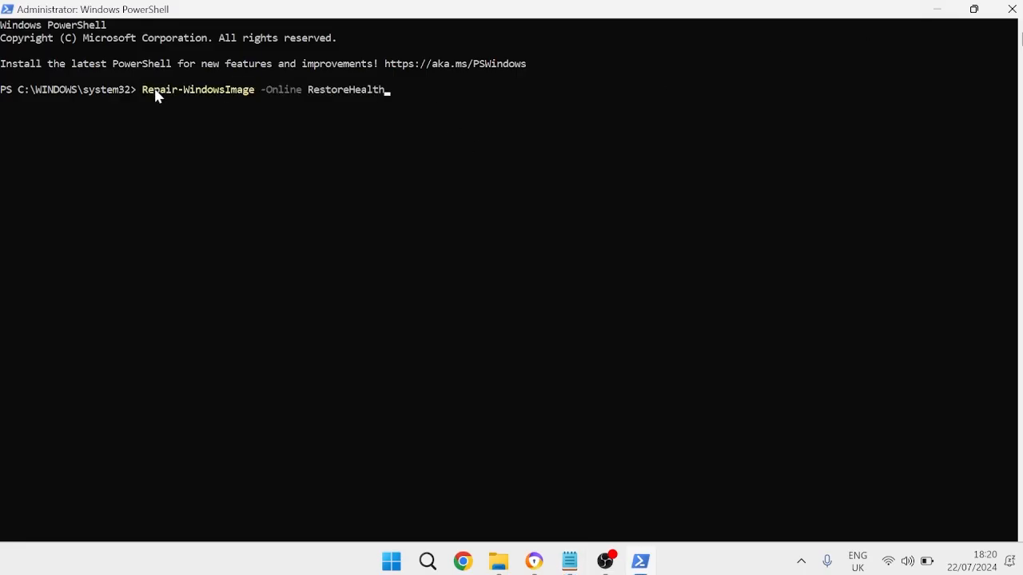
{"action": "mouse_move", "coordinate": [344, 94]}
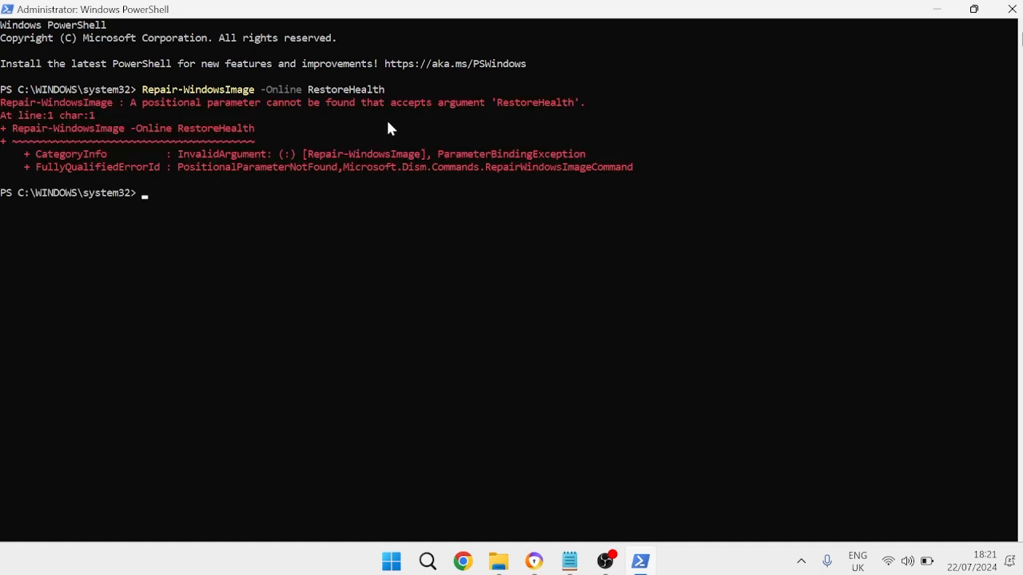
{"action": "mouse_move", "coordinate": [407, 118]}
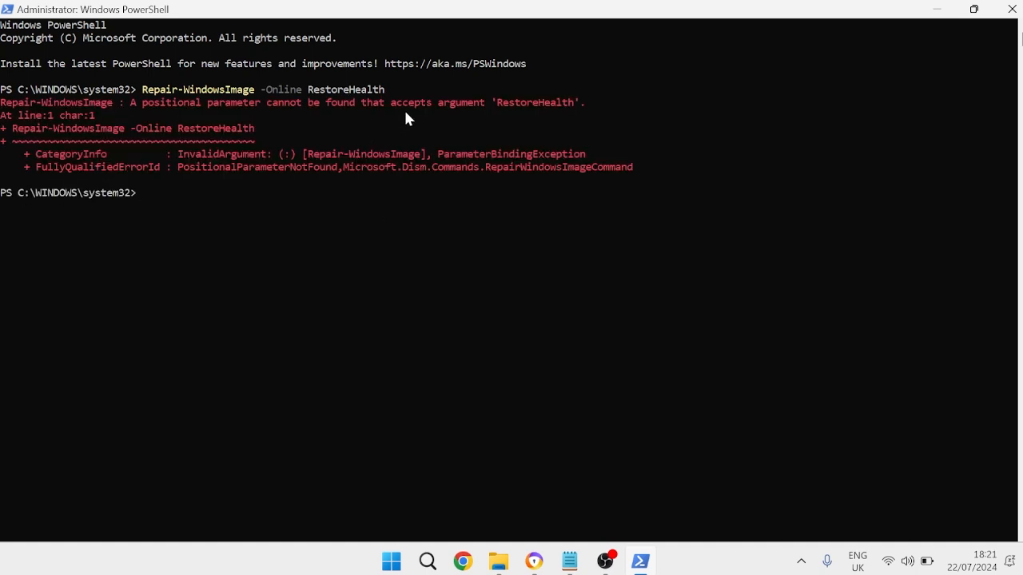
{"action": "mouse_move", "coordinate": [332, 132]}
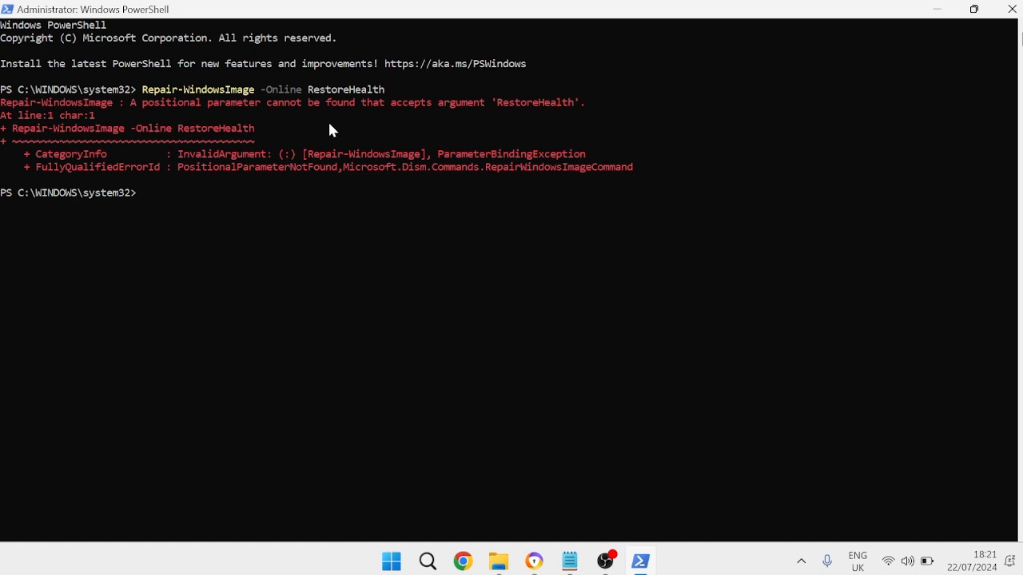
{"action": "mouse_move", "coordinate": [759, 76]}
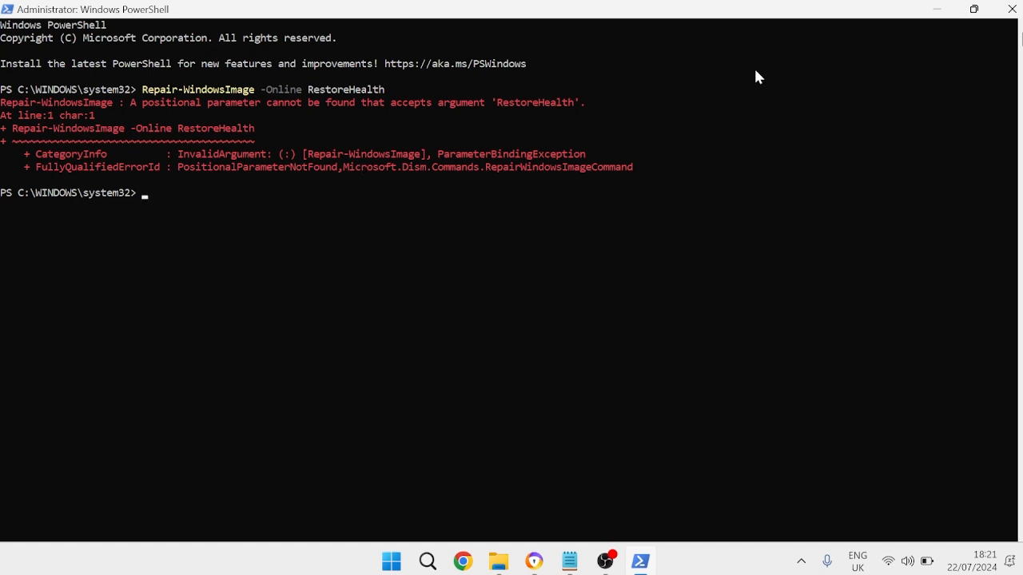